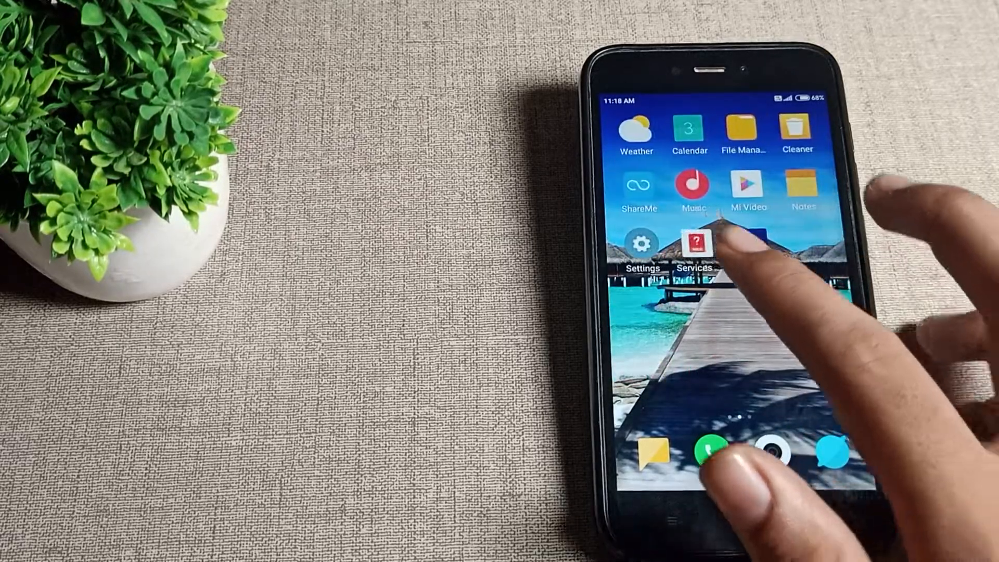
# - Launch the Settings app from the home screen and scroll its main list
pyautogui.click(642, 243)
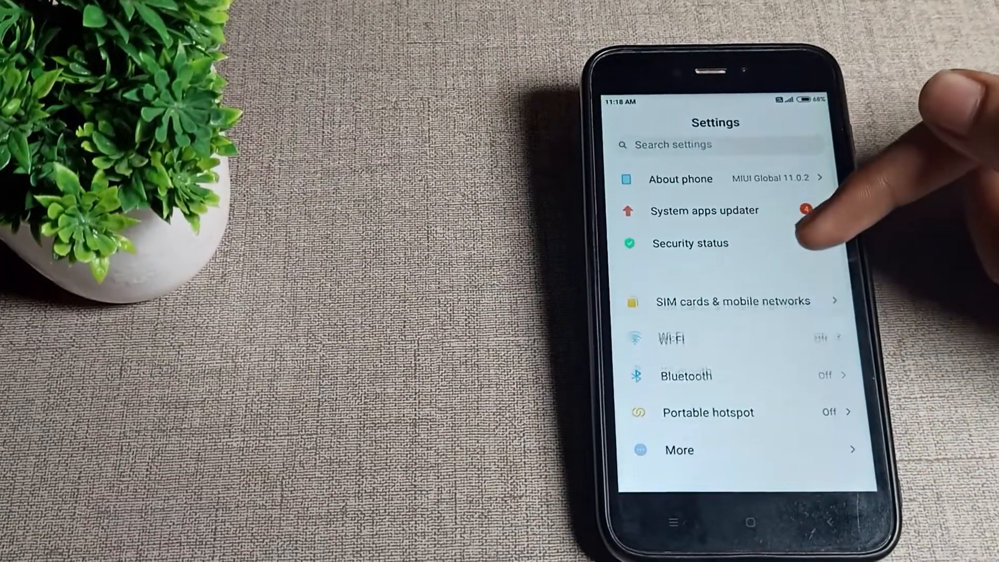
pyautogui.scroll(-3)
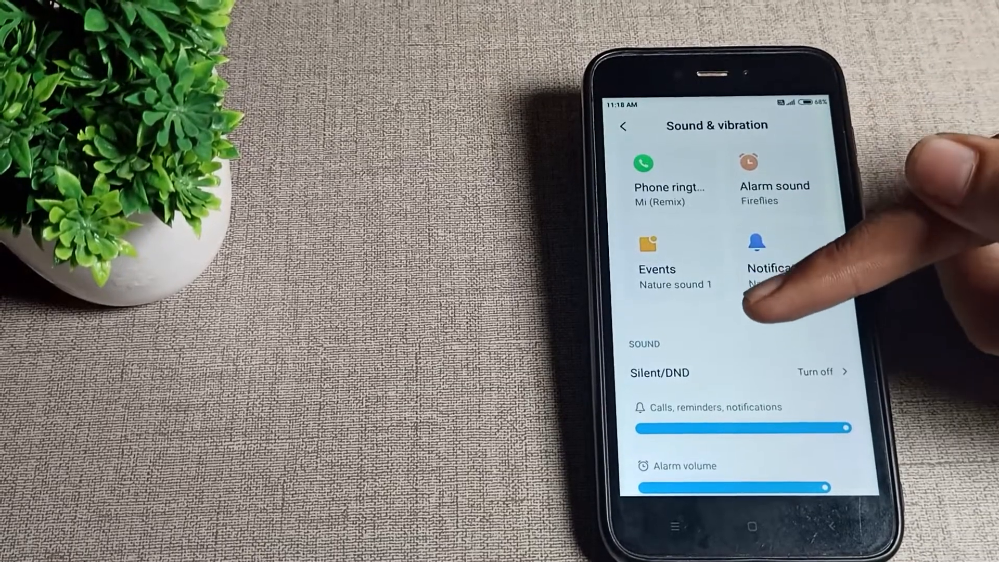
# - Scroll the Sound & vibration page down to the Vibrate in silent mode options
pyautogui.scroll(-3)
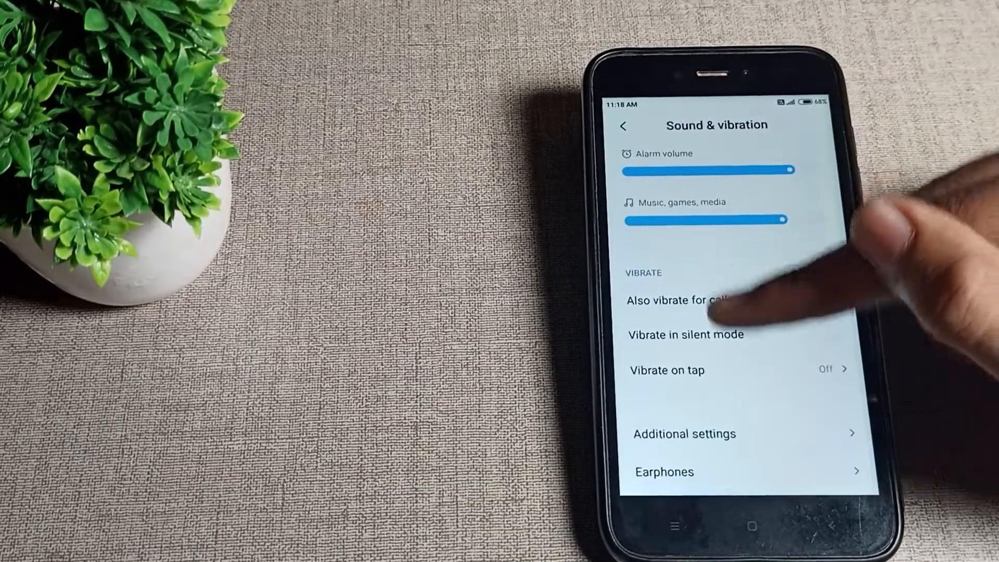